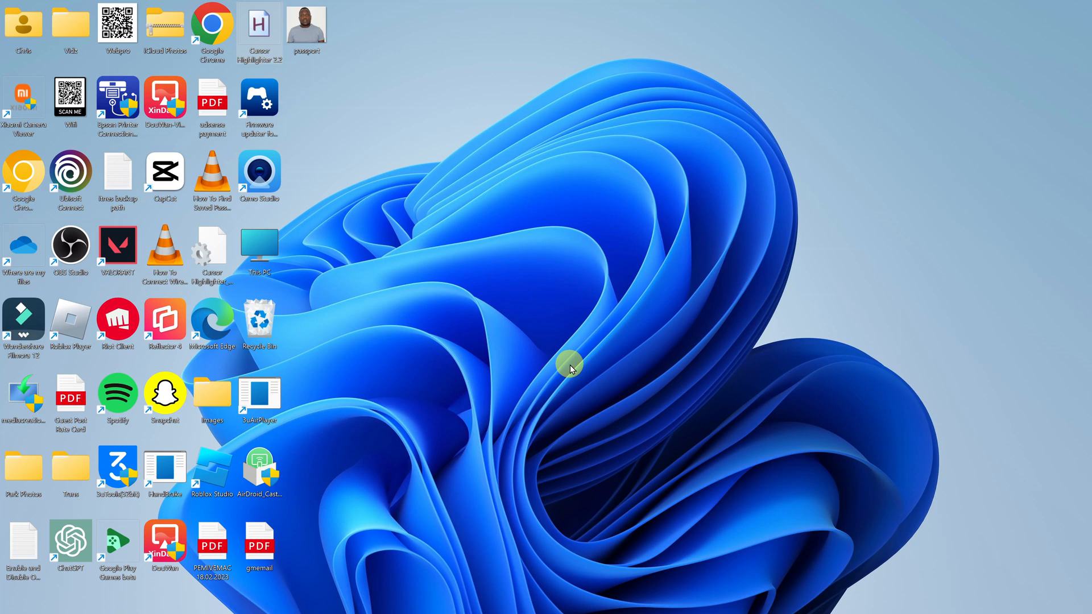
pyautogui.moveTo(614, 371)
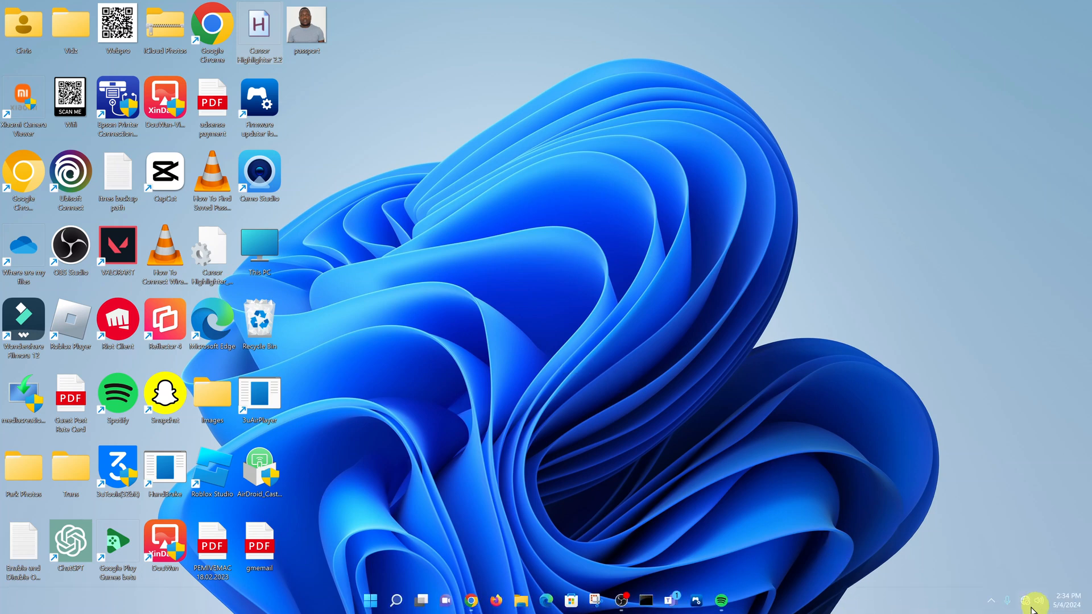
pyautogui.moveTo(1024, 601)
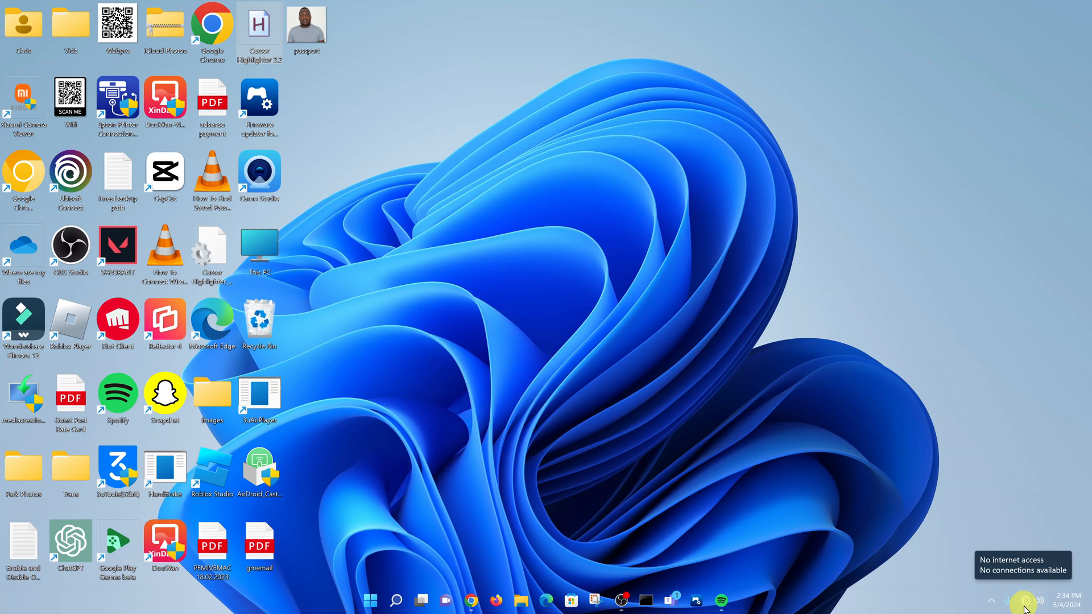
pyautogui.moveTo(658, 421)
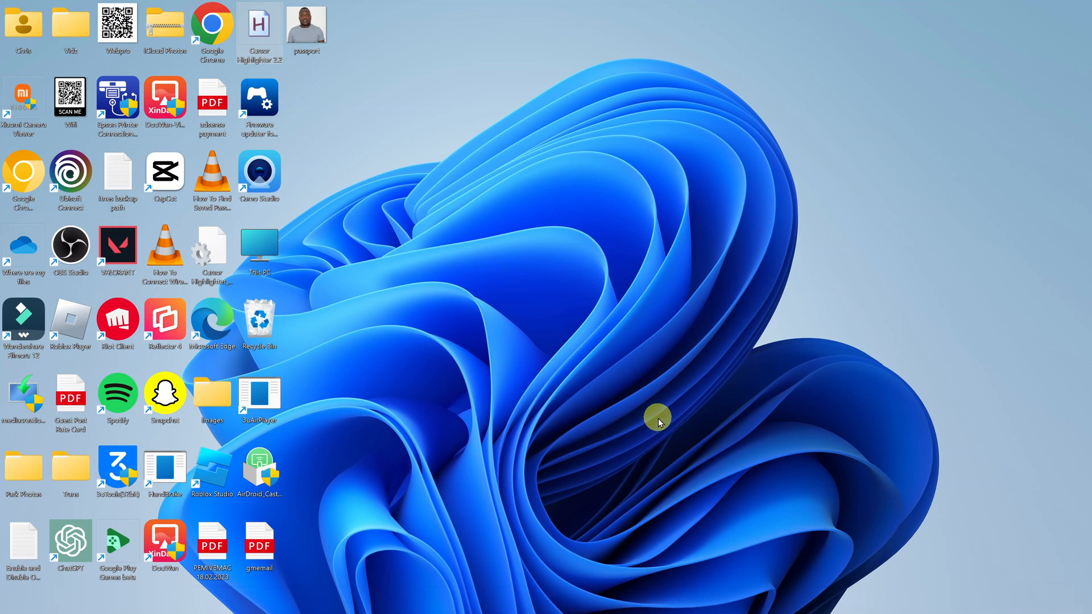
pyautogui.moveTo(590, 541)
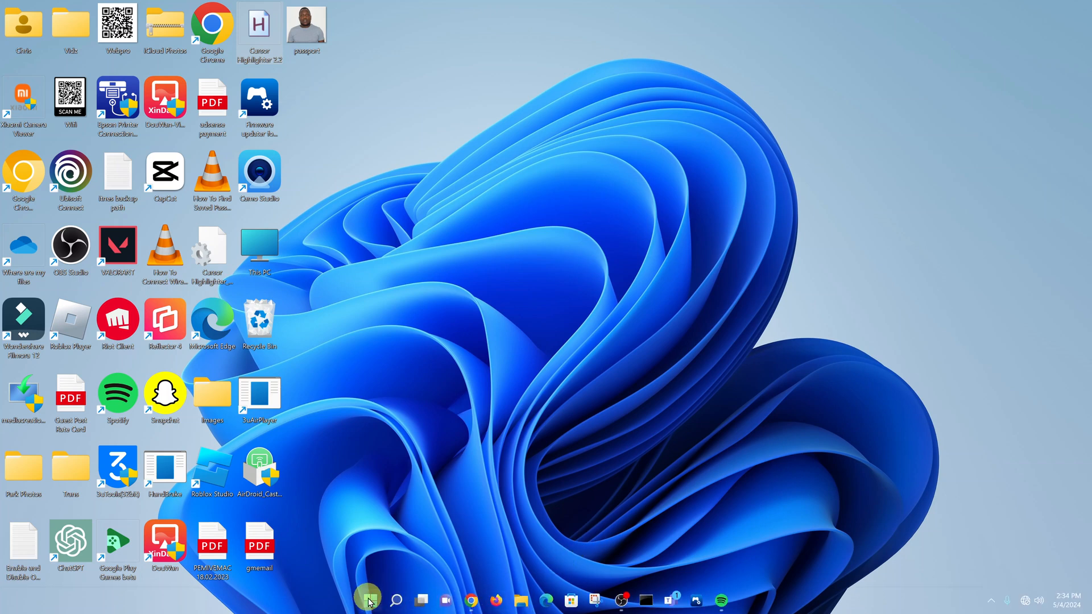
# Step: Launch Control Panel from Start search by entering 'control'
pyautogui.click(371, 601)
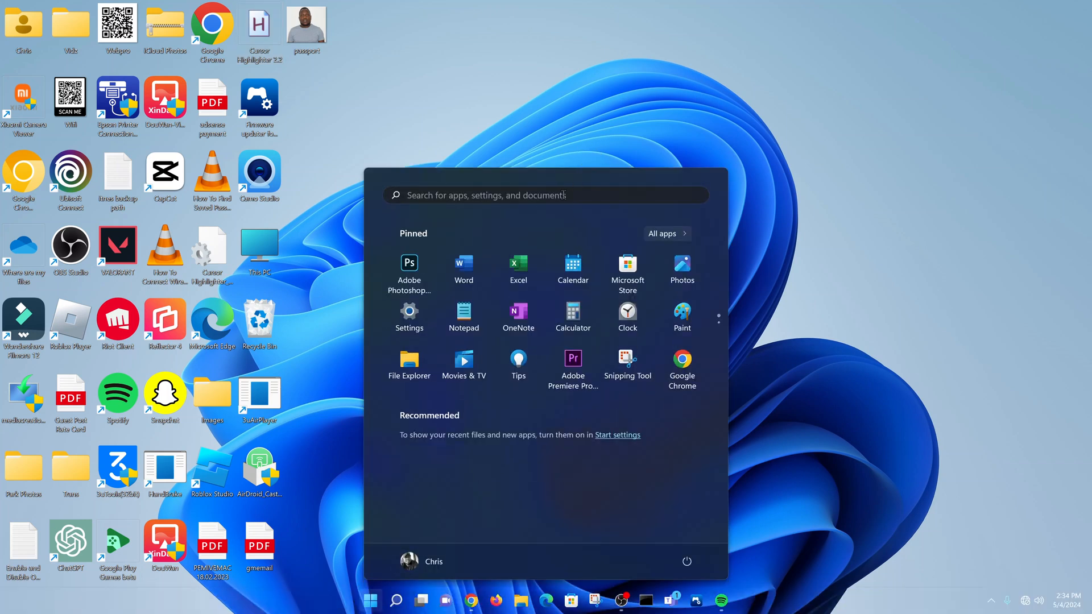
pyautogui.write('contr')
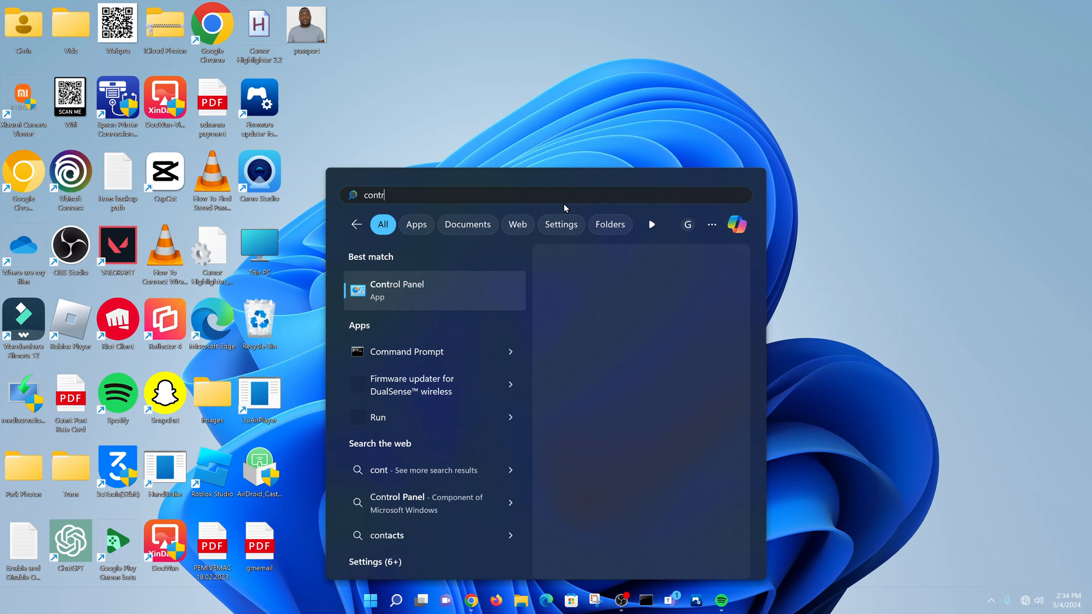
pyautogui.write('ol')
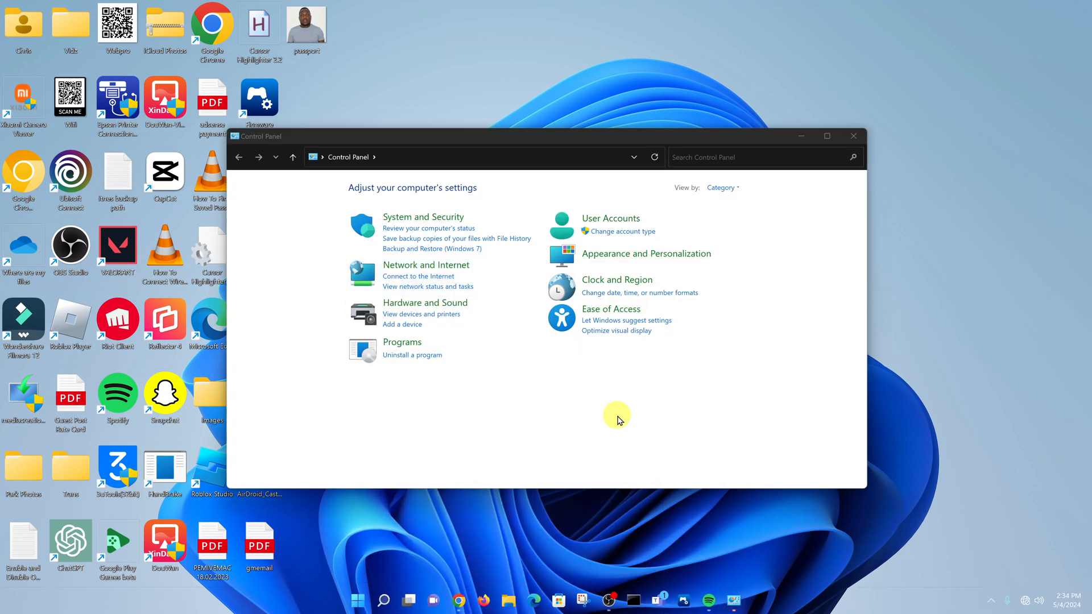
pyautogui.moveTo(423, 269)
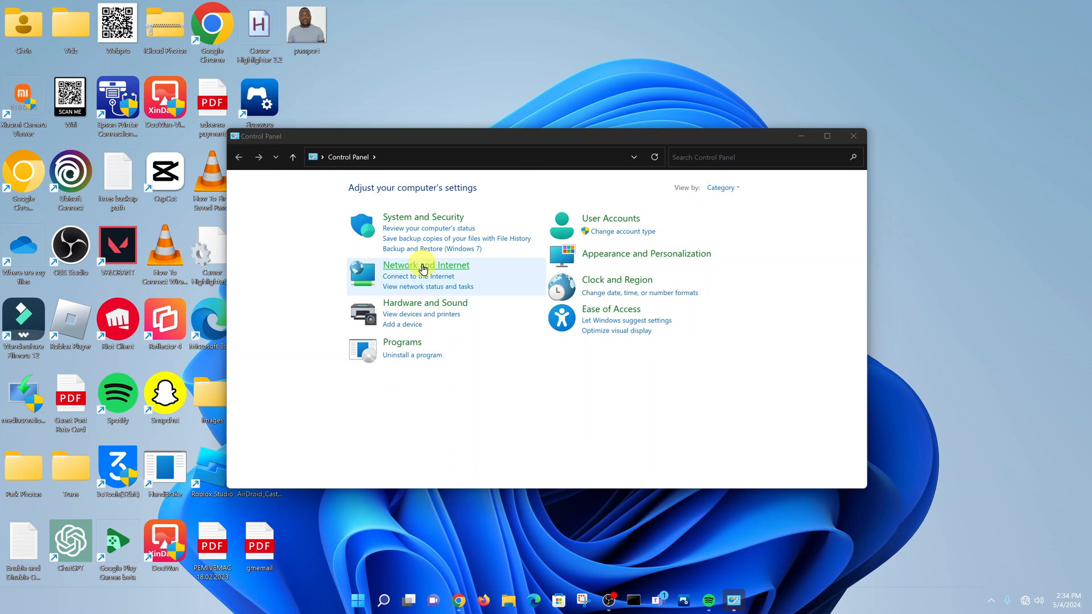
pyautogui.moveTo(425, 265)
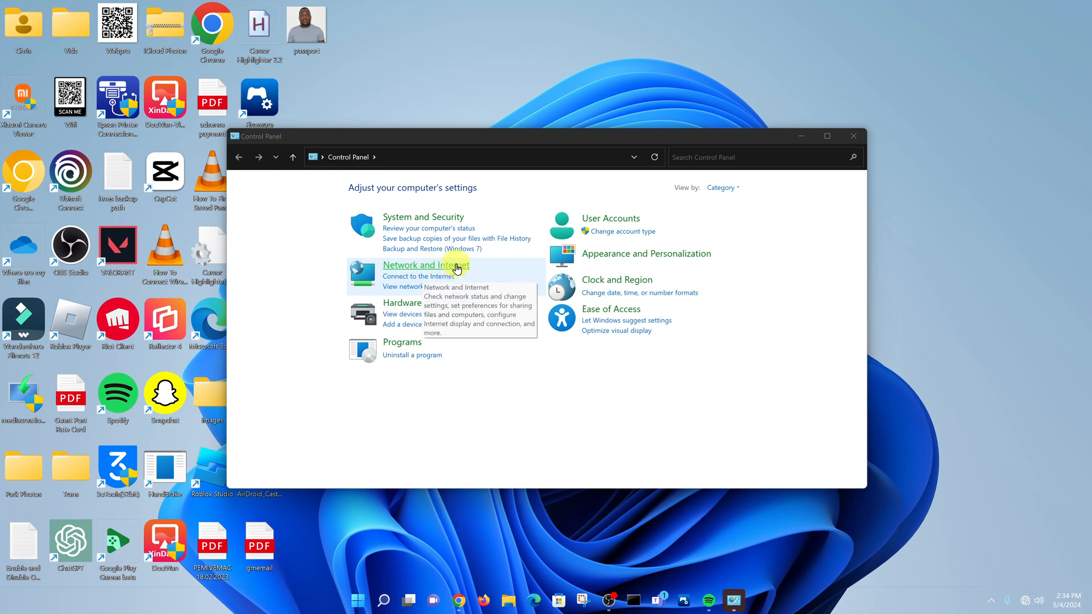
# Step: Reach the Network and Sharing Center through the Network and Internet category
pyautogui.click(424, 265)
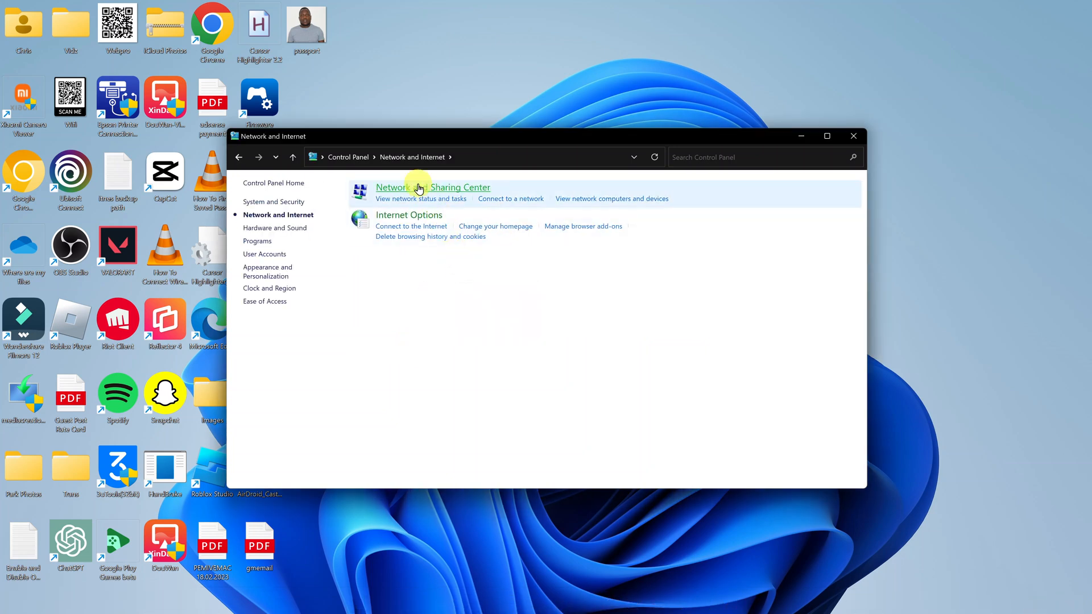
pyautogui.moveTo(462, 190)
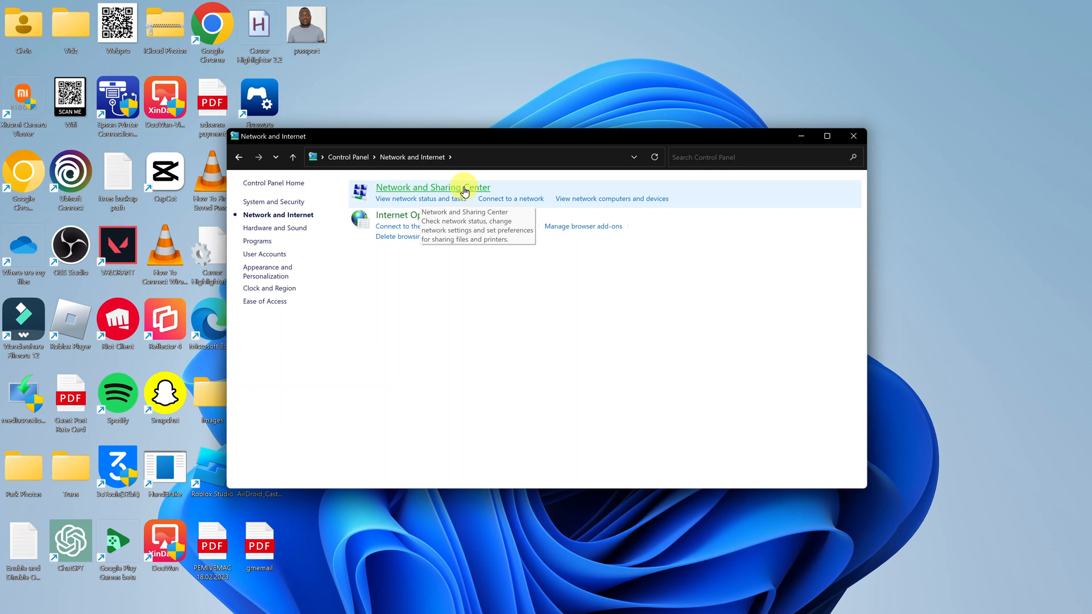
pyautogui.click(432, 187)
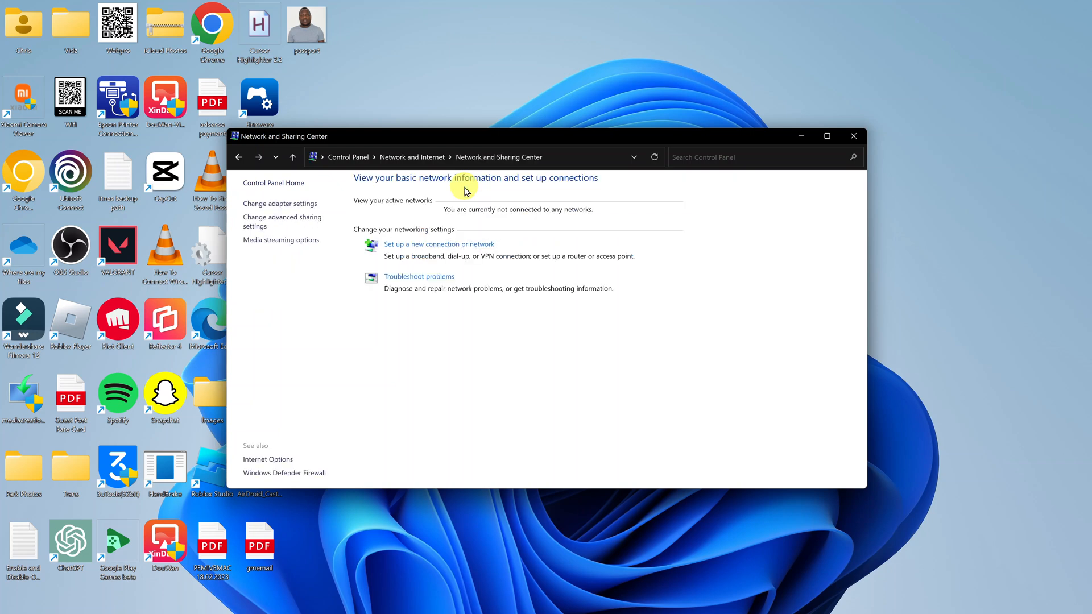
pyautogui.moveTo(374, 200)
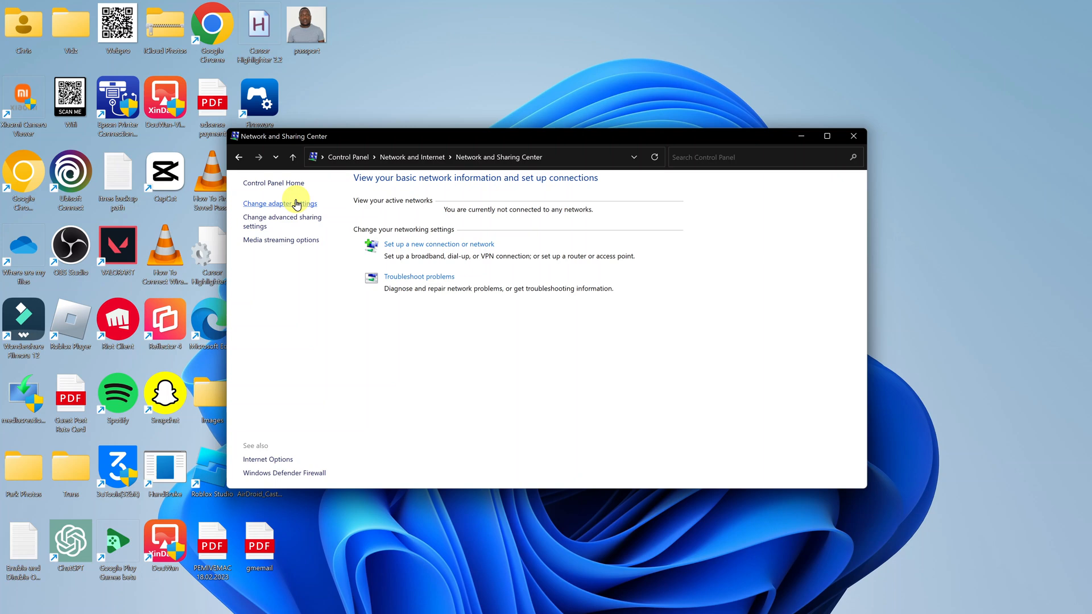
pyautogui.moveTo(278, 213)
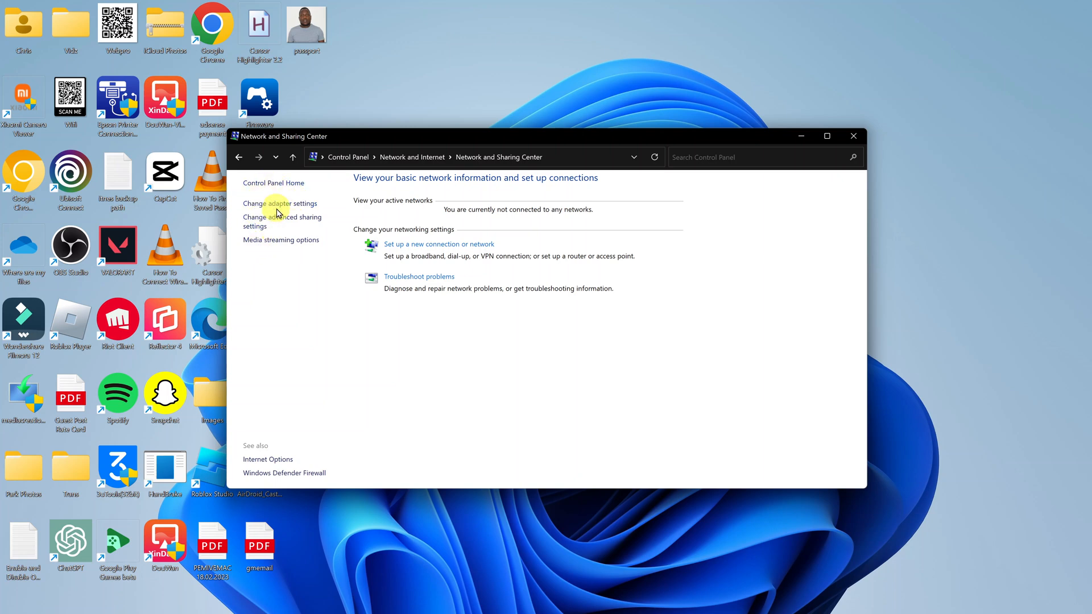
pyautogui.moveTo(279, 203)
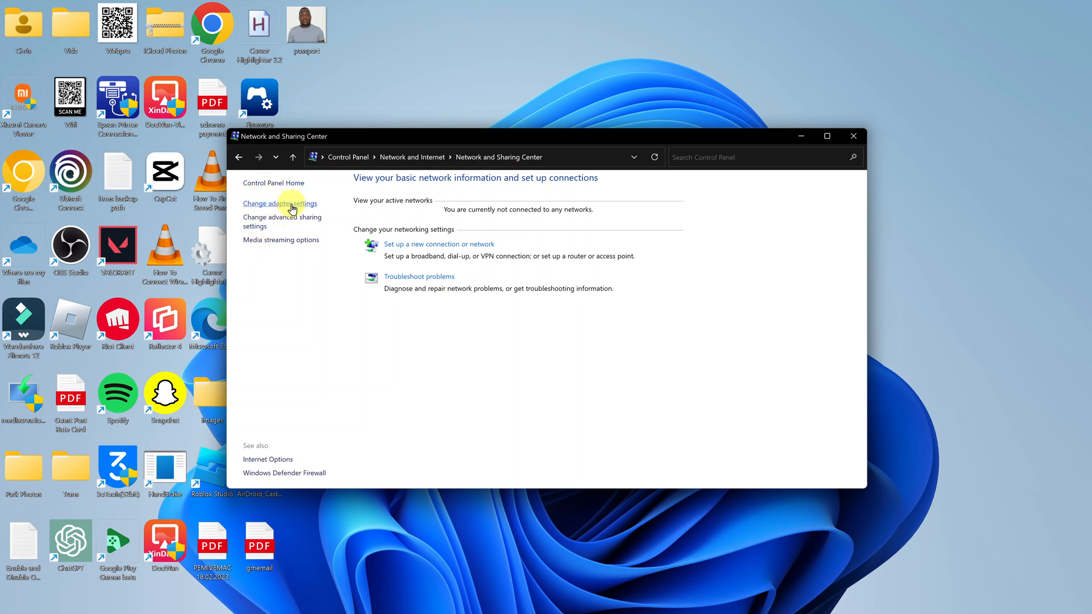
# Step: Show the Network Connections adapter list and select the disabled Ethernet adapter
pyautogui.click(280, 204)
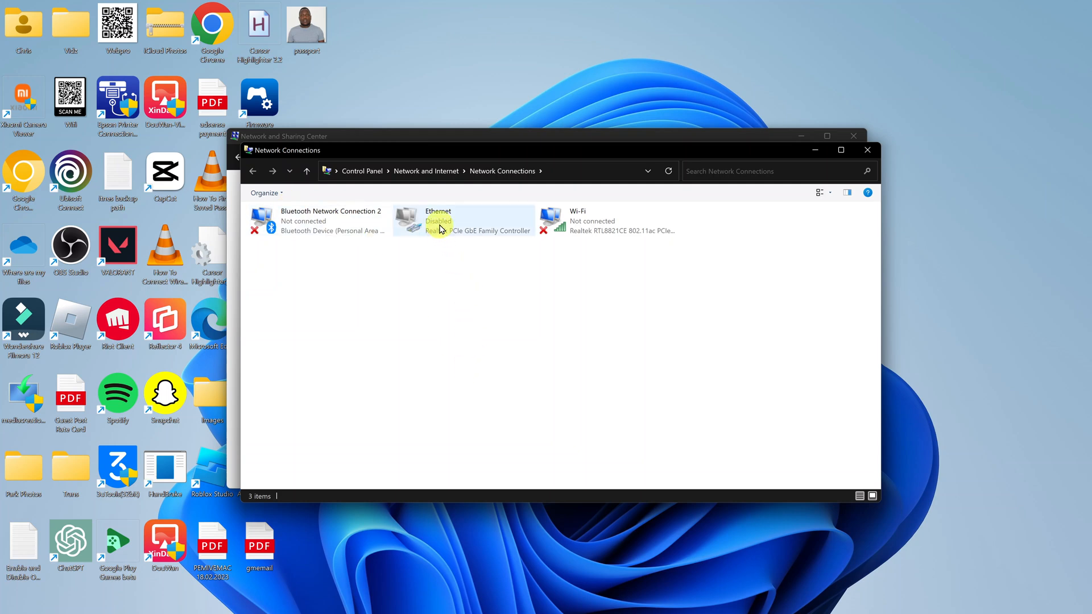
pyautogui.moveTo(440, 222)
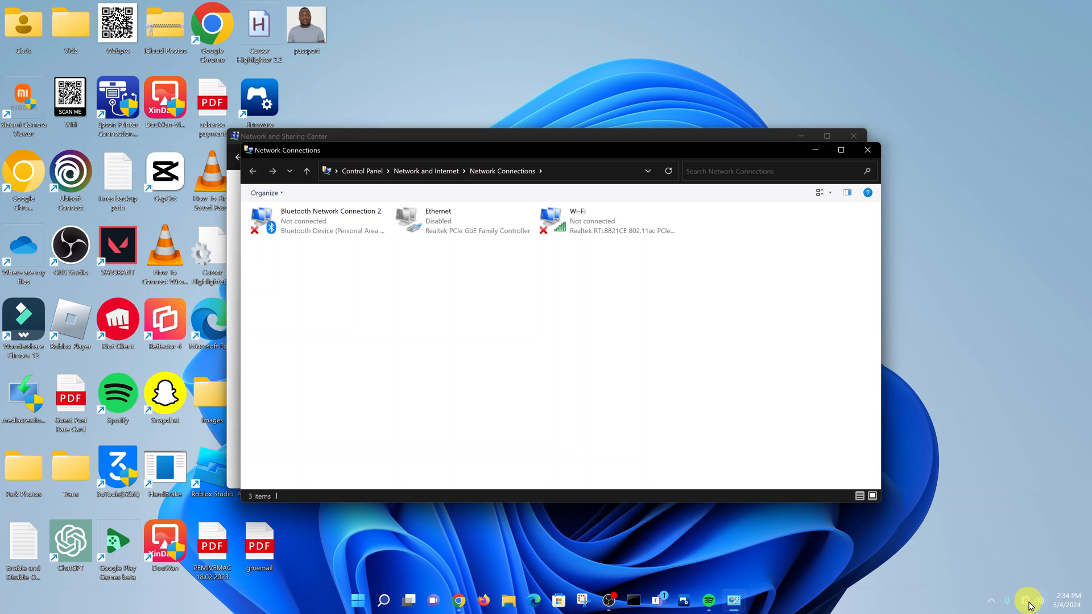
pyautogui.moveTo(479, 244)
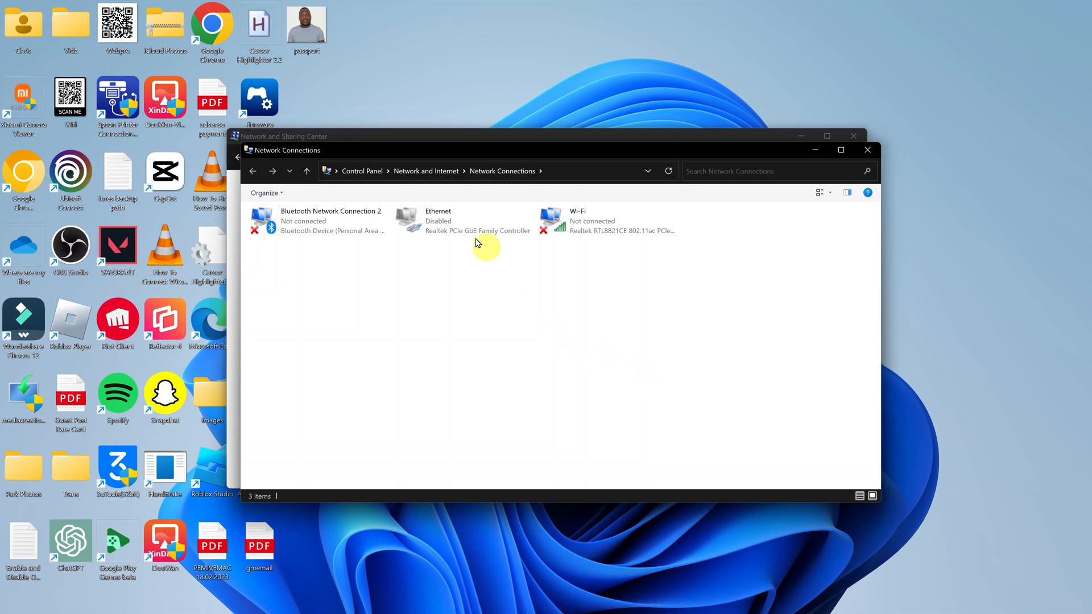
pyautogui.click(439, 219)
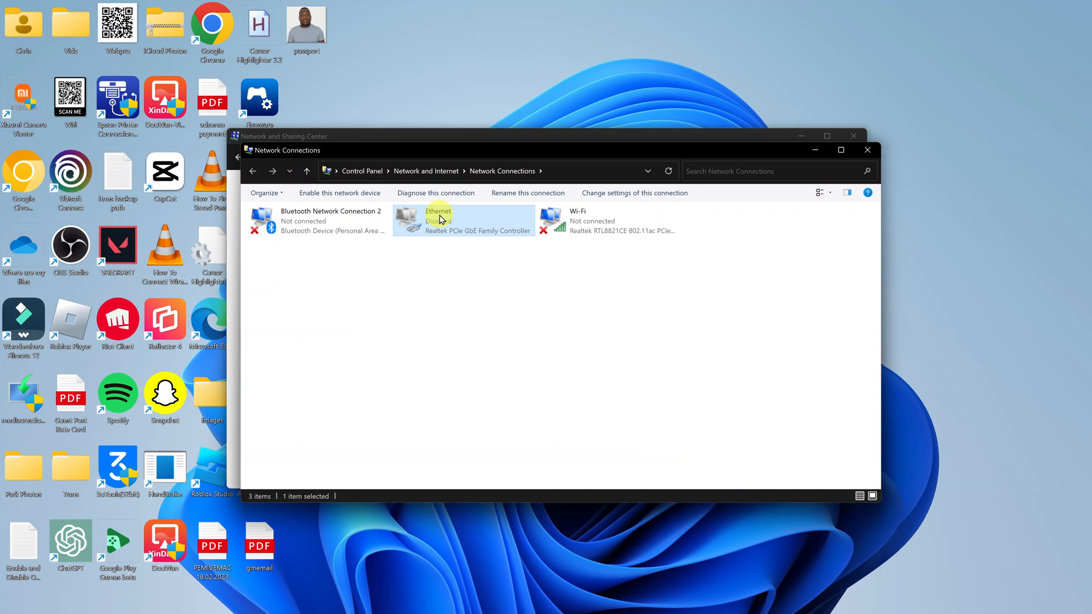
# Step: Enable the Ethernet adapter from its context menu so it connects to the network
pyautogui.rightClick(462, 220)
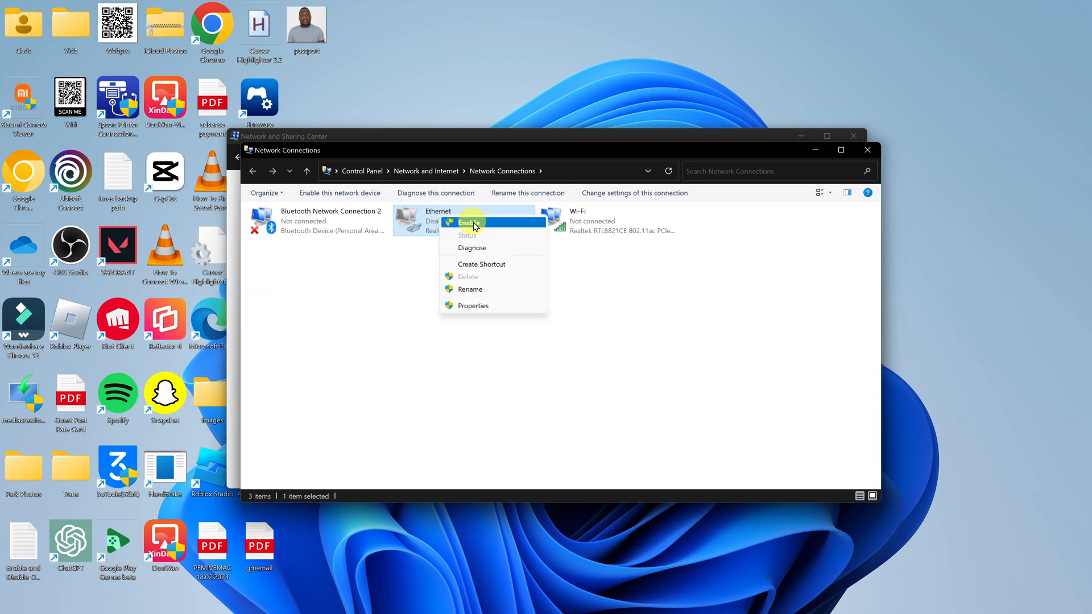
pyautogui.click(468, 222)
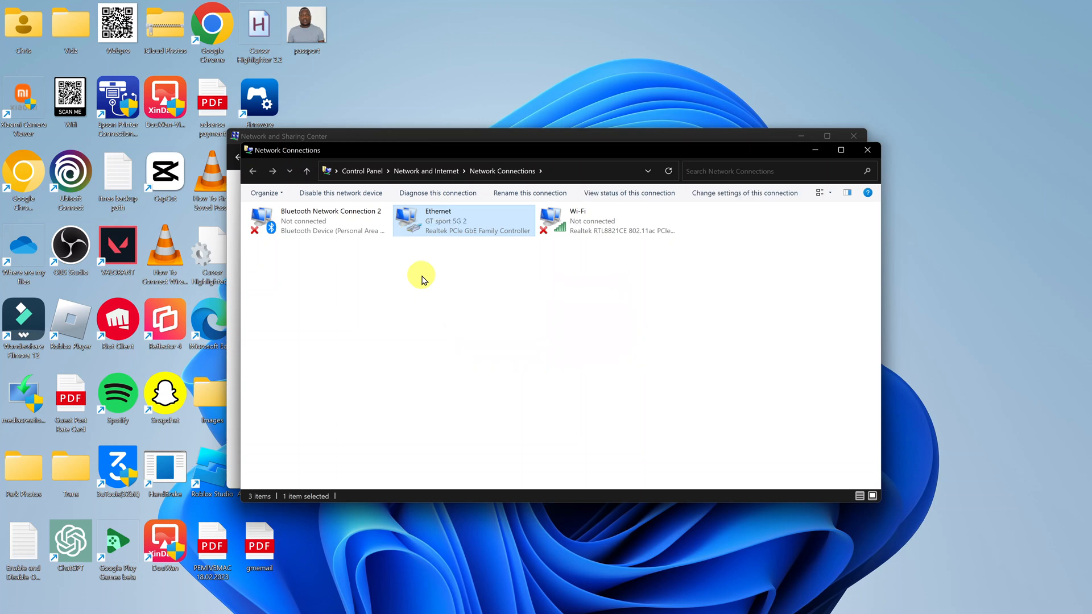
pyautogui.moveTo(440, 230)
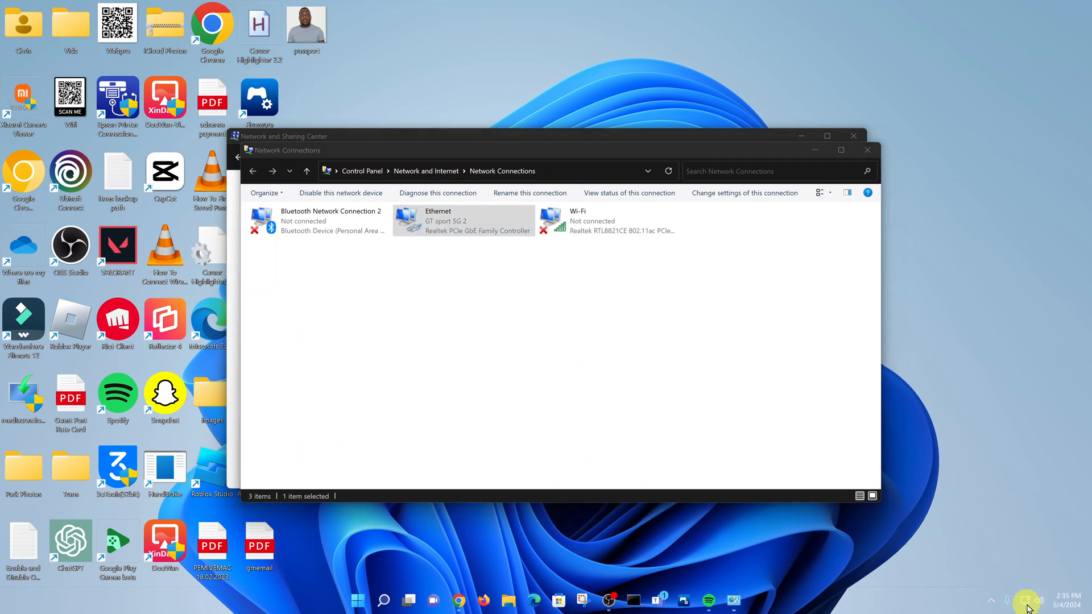
pyautogui.click(1029, 601)
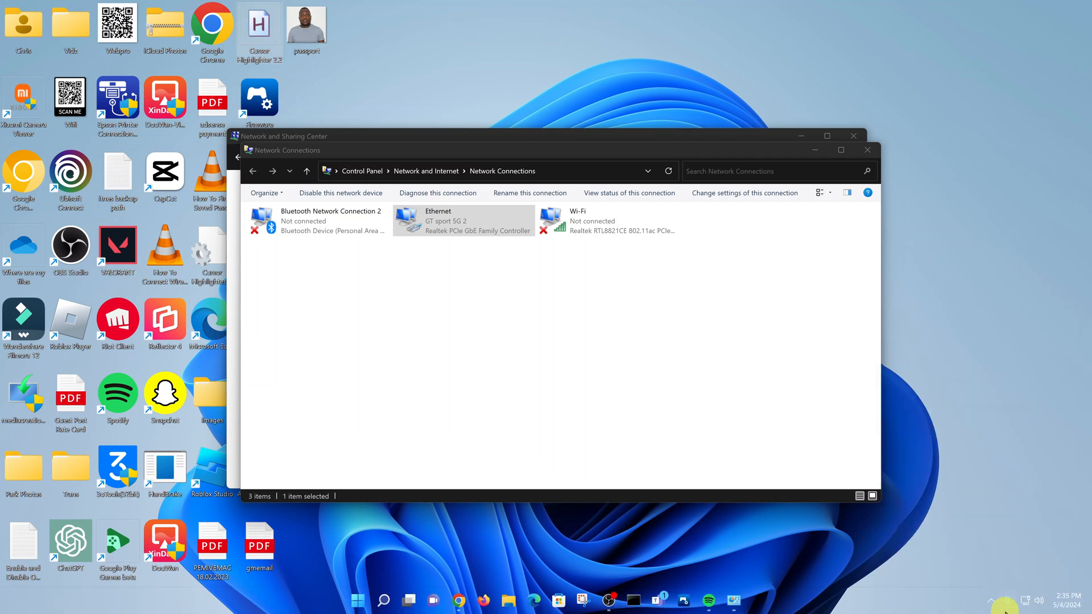
pyautogui.moveTo(1028, 601)
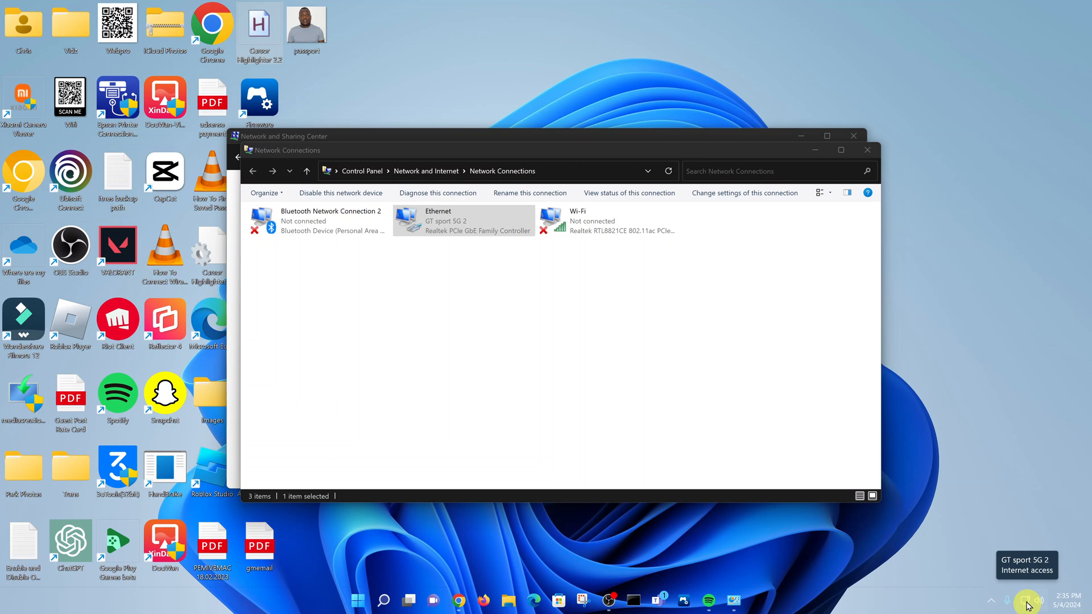
pyautogui.moveTo(984, 271)
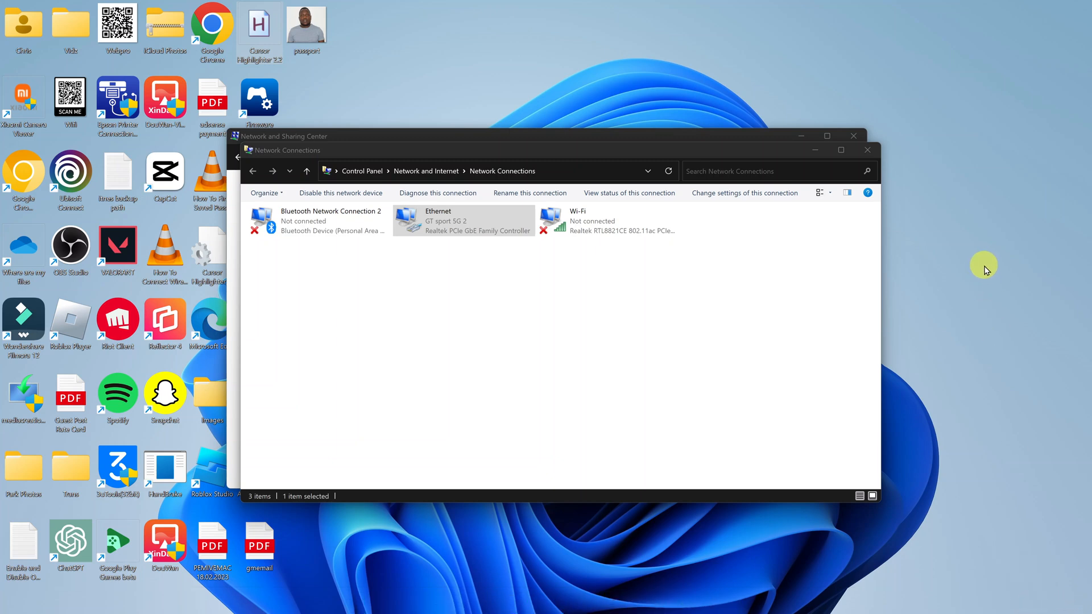